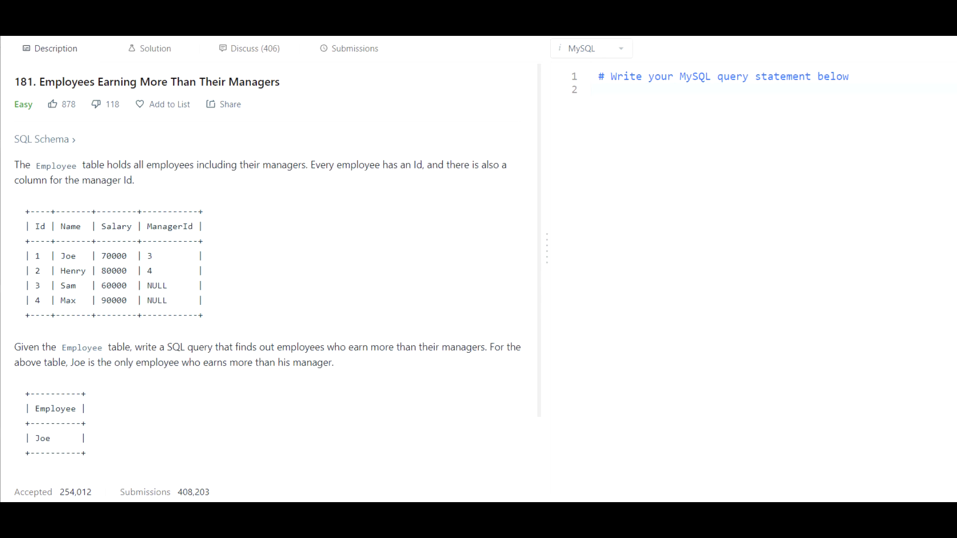
pyautogui.moveTo(814, 239)
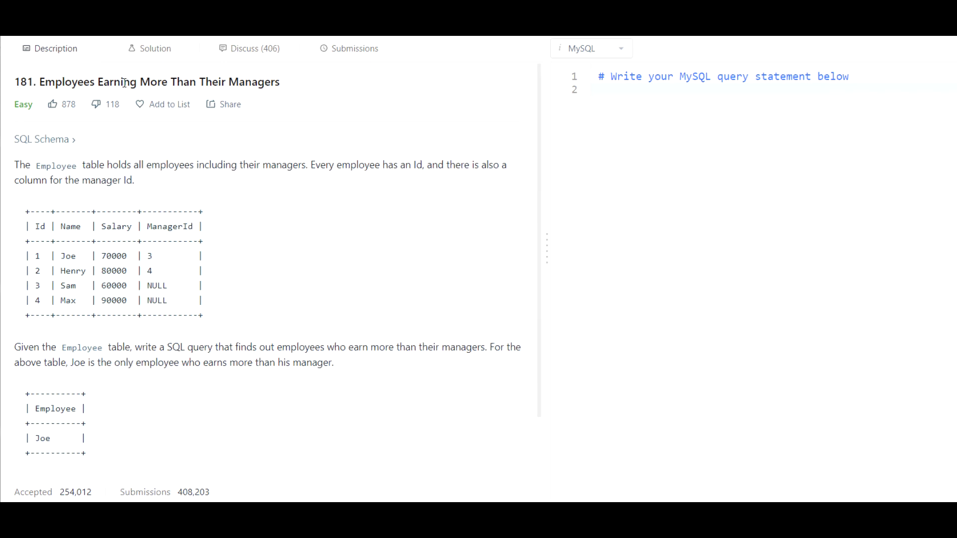
pyautogui.moveTo(290, 197)
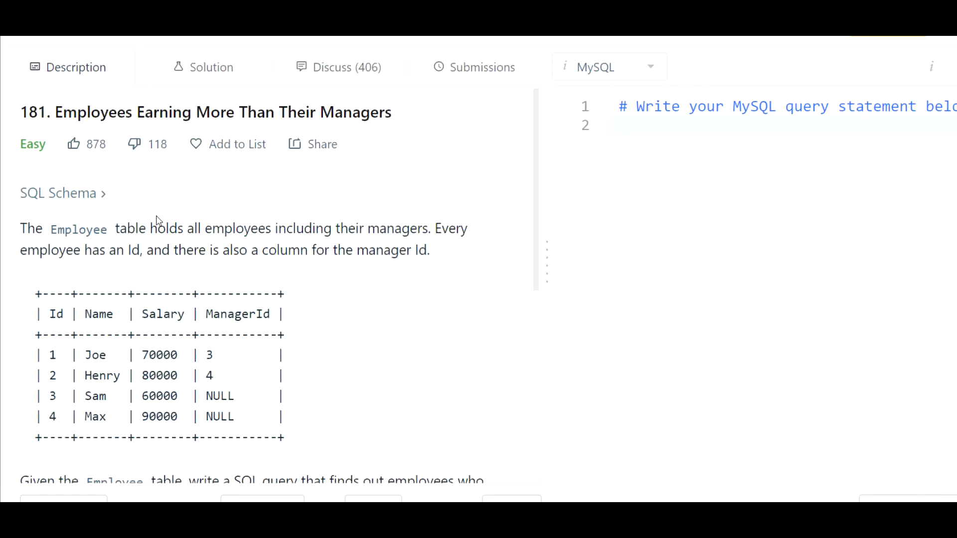
# Read through the problem statement and sample Employee table, noting the name Max.
pyautogui.scroll(-3)
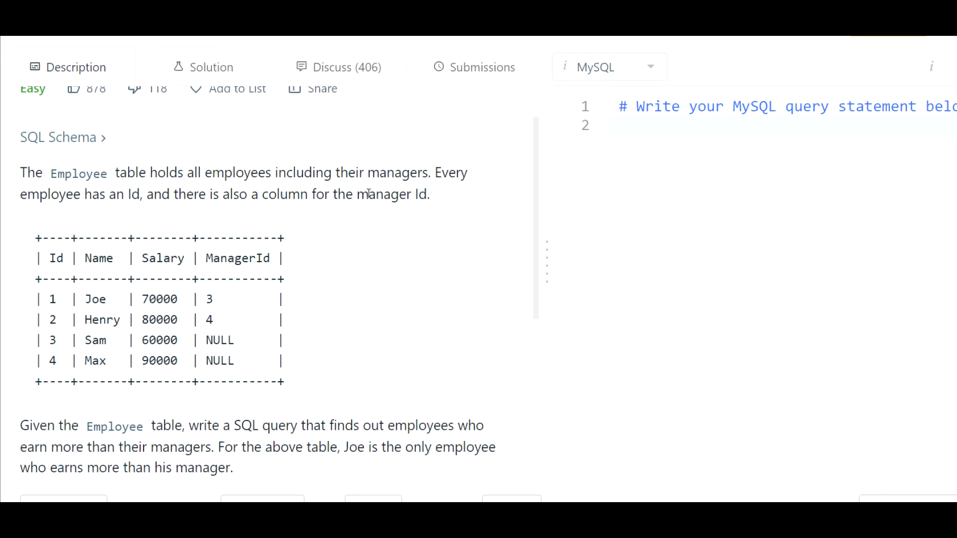
pyautogui.scroll(-3)
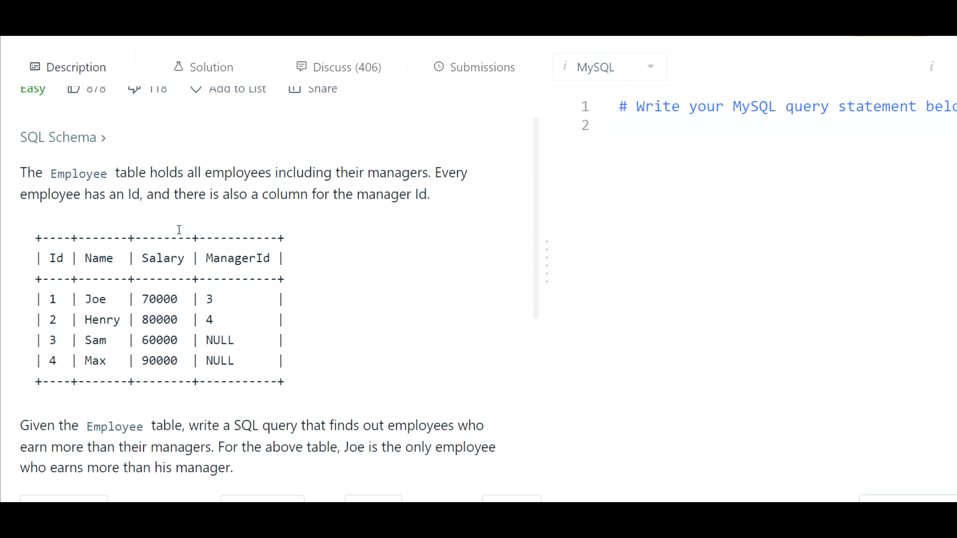
pyautogui.scroll(-3)
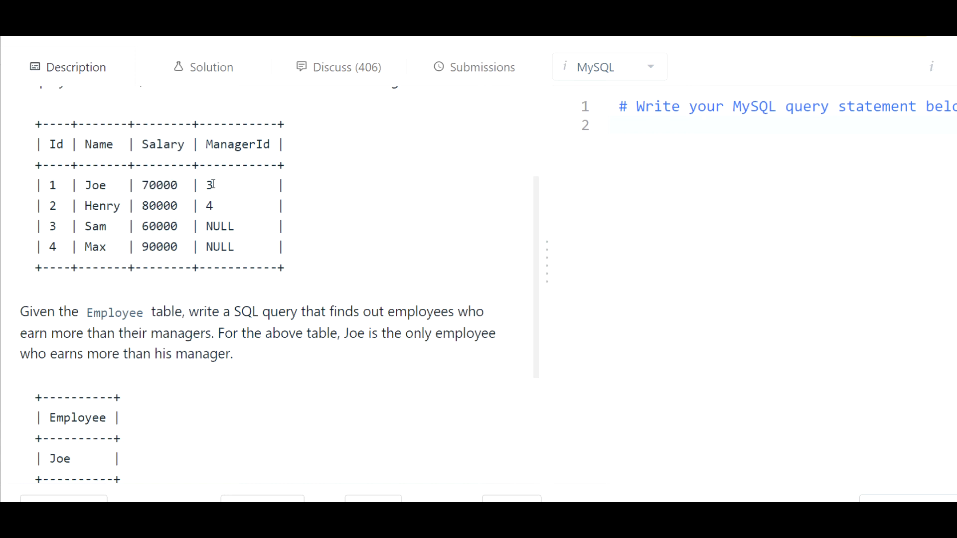
pyautogui.moveTo(94, 177)
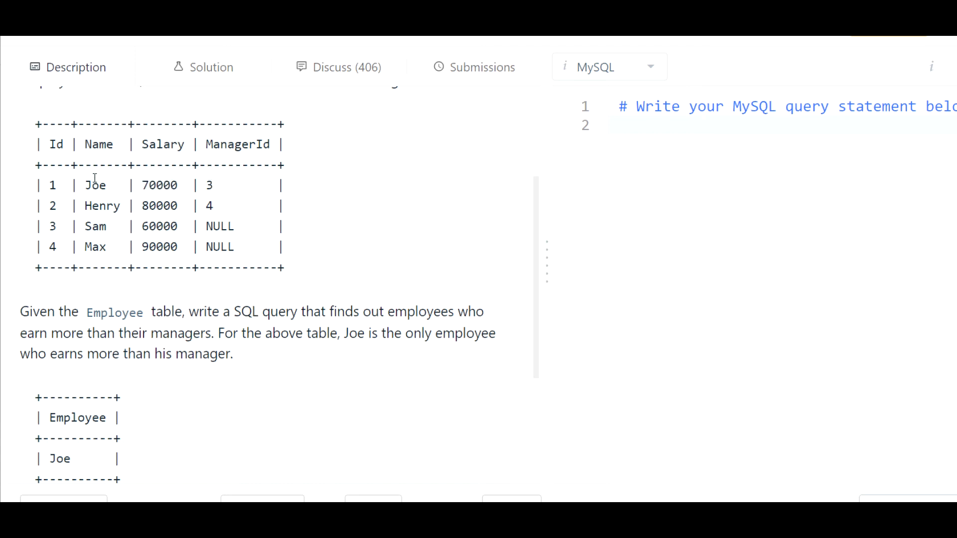
pyautogui.moveTo(56, 233)
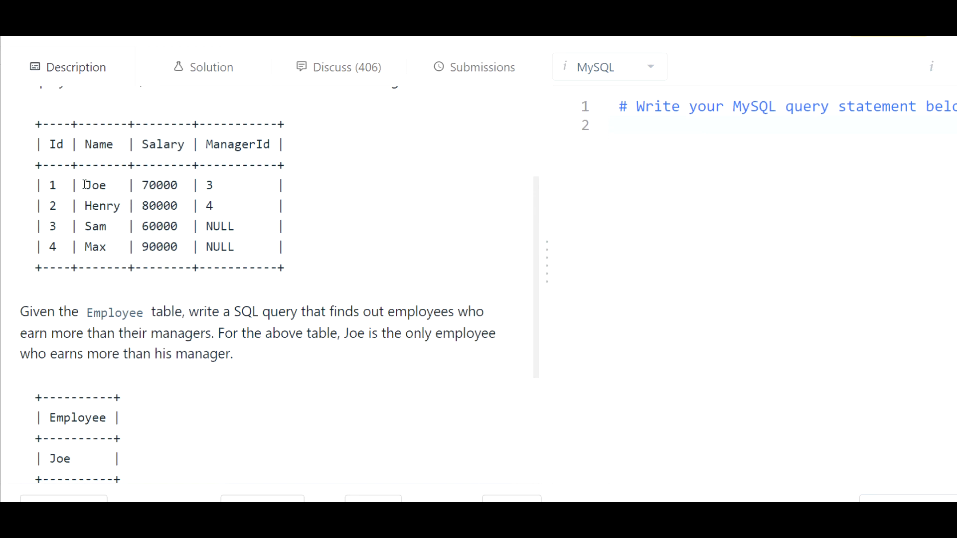
pyautogui.doubleClick(208, 186)
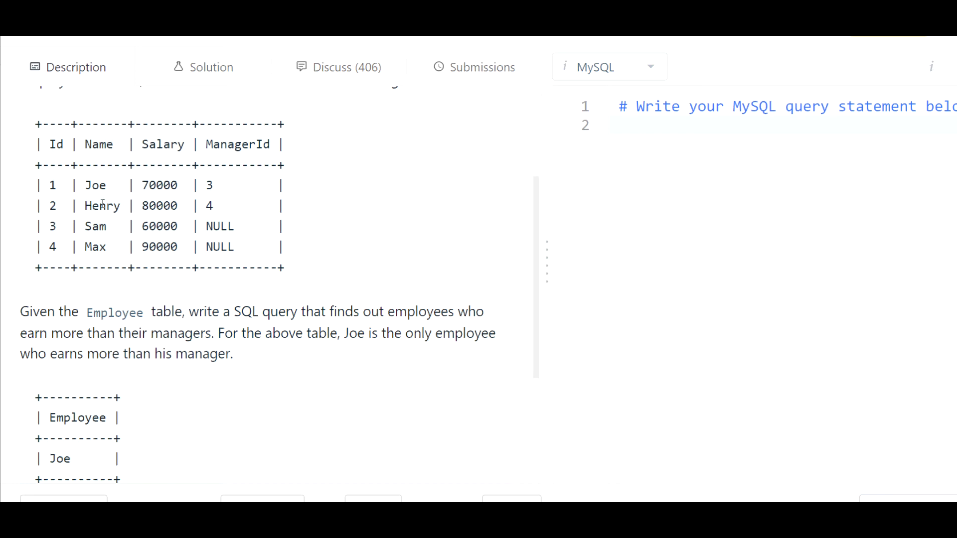
pyautogui.doubleClick(209, 205)
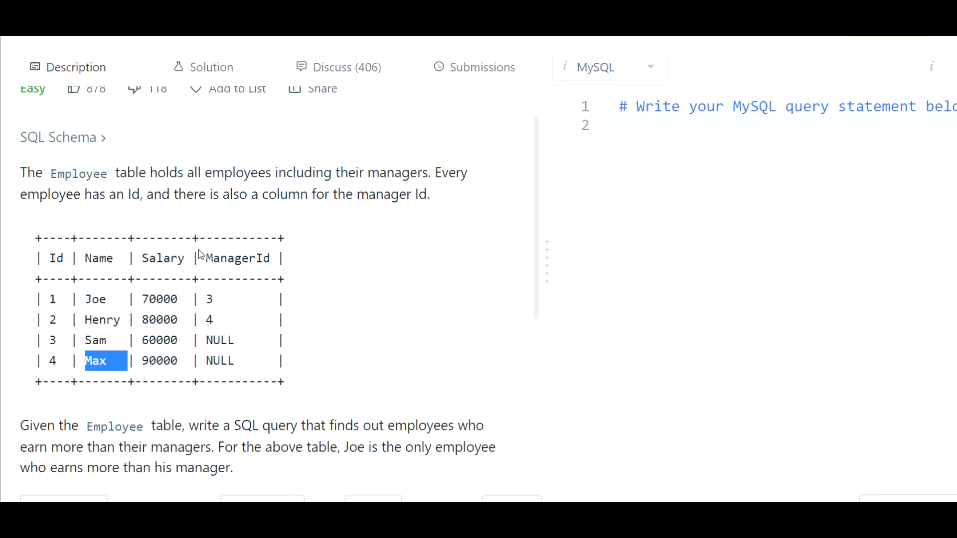
pyautogui.scroll(-3)
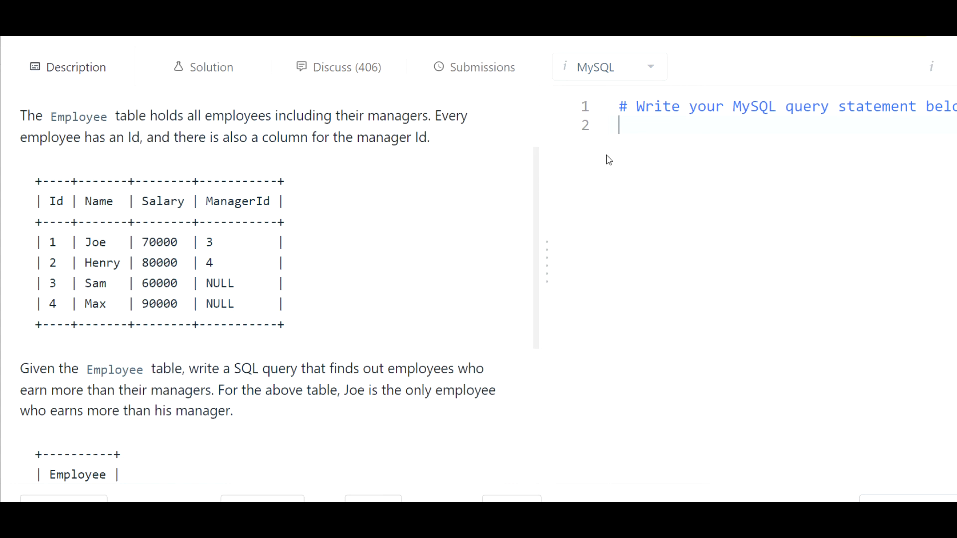
pyautogui.moveTo(580, 270)
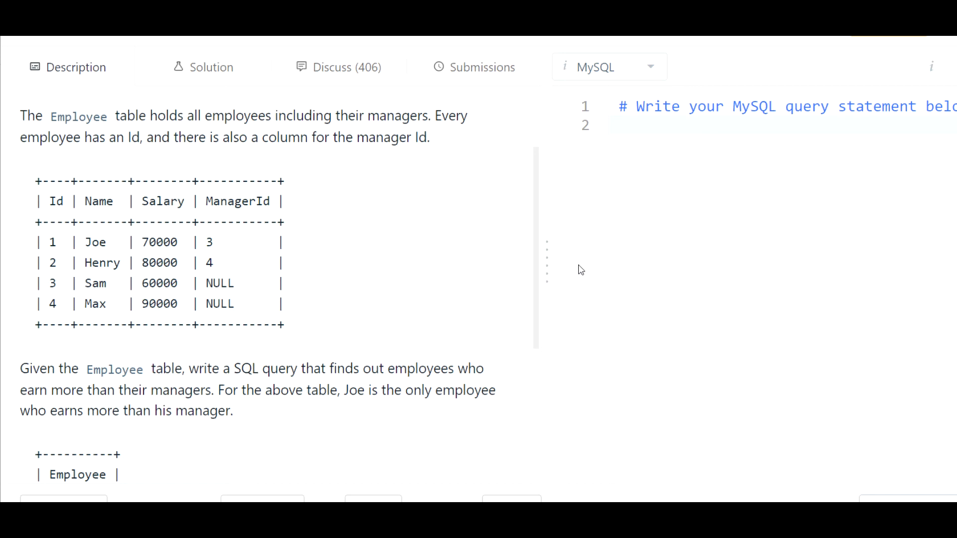
# Add the comment "-- need to self join to be able to manager details" on line 2.
pyautogui.write('-- need to se')
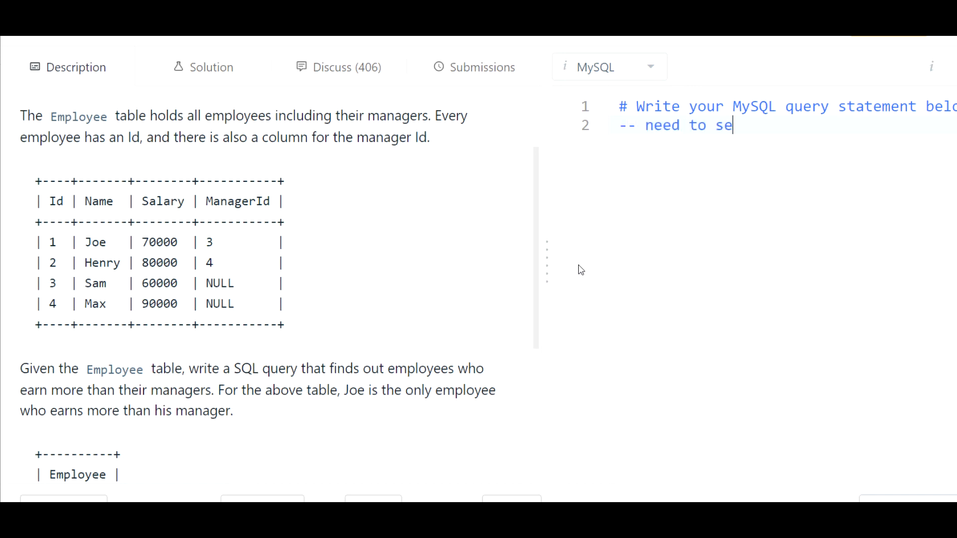
pyautogui.write('lf join')
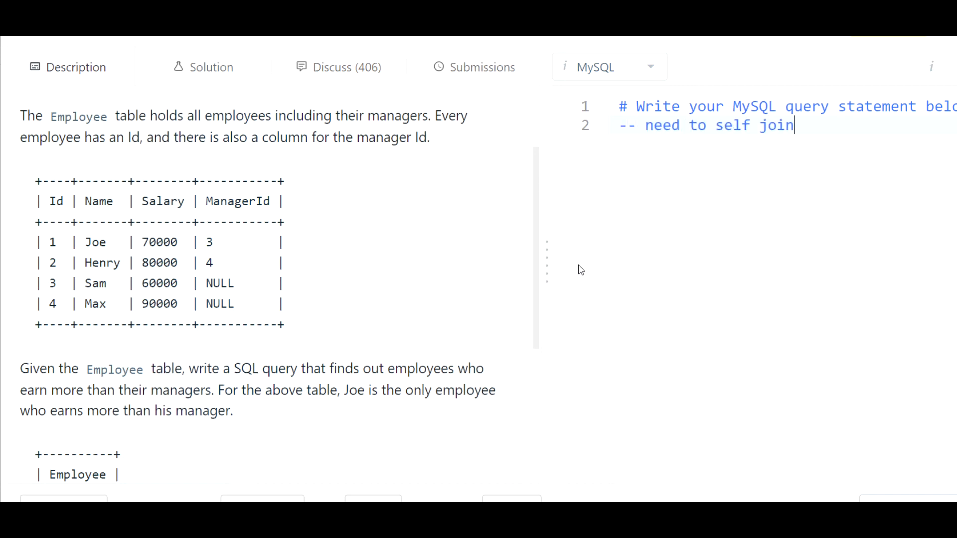
pyautogui.write('to be able to manager details')
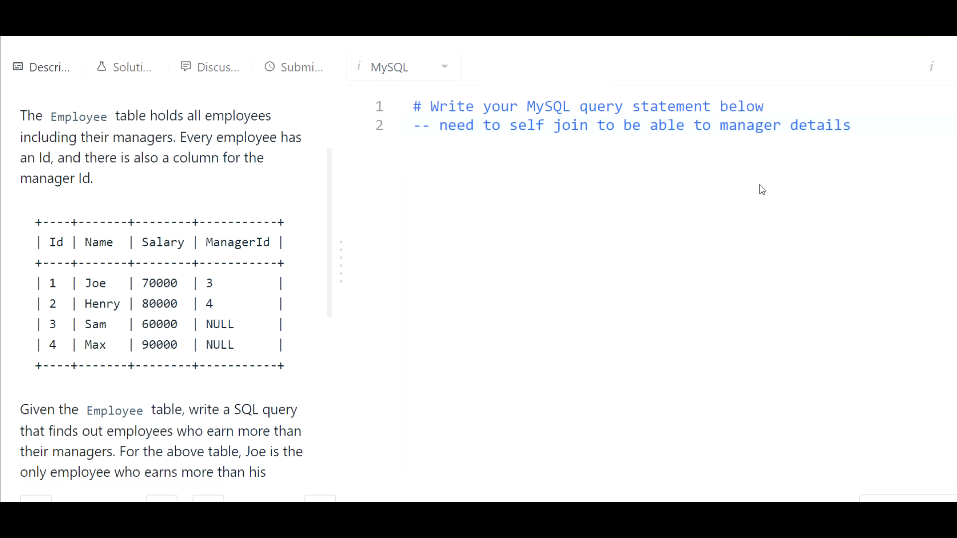
# Add the comment "-- return a list of Employees where emp salary > mgr salary" with blank lines below.
pyautogui.scroll(-3)
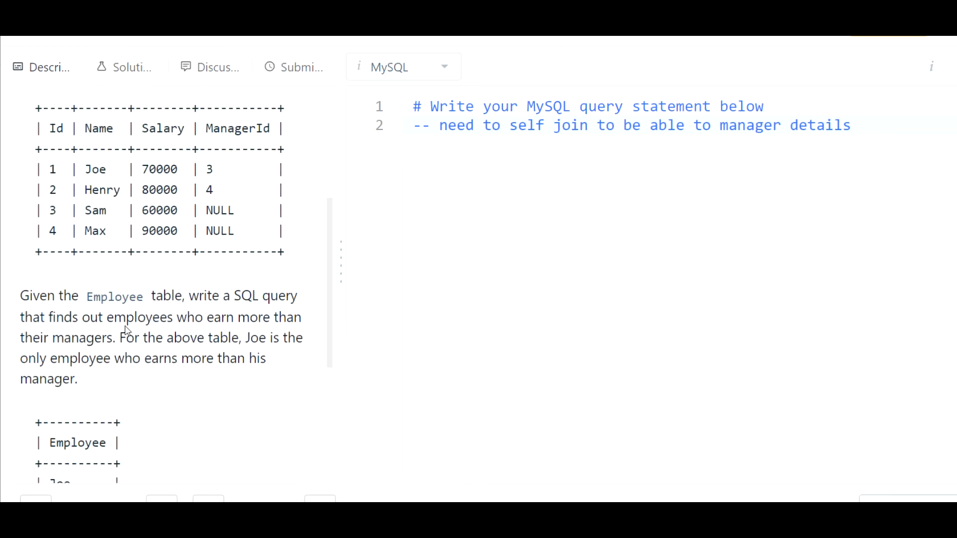
pyautogui.scroll(-3)
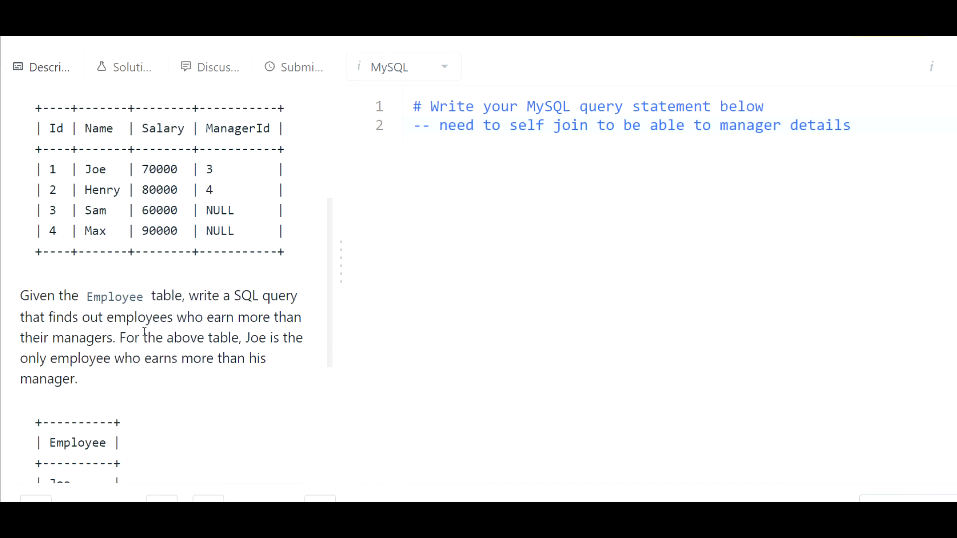
pyautogui.moveTo(33, 317); pyautogui.dragTo(112, 338)
pyautogui.write('-- ret')
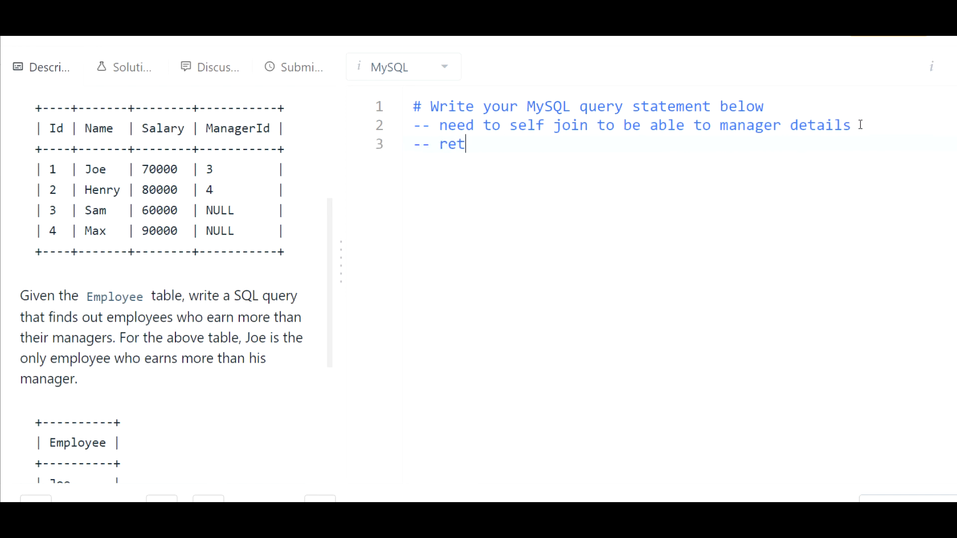
pyautogui.write('urn a list of Emp')
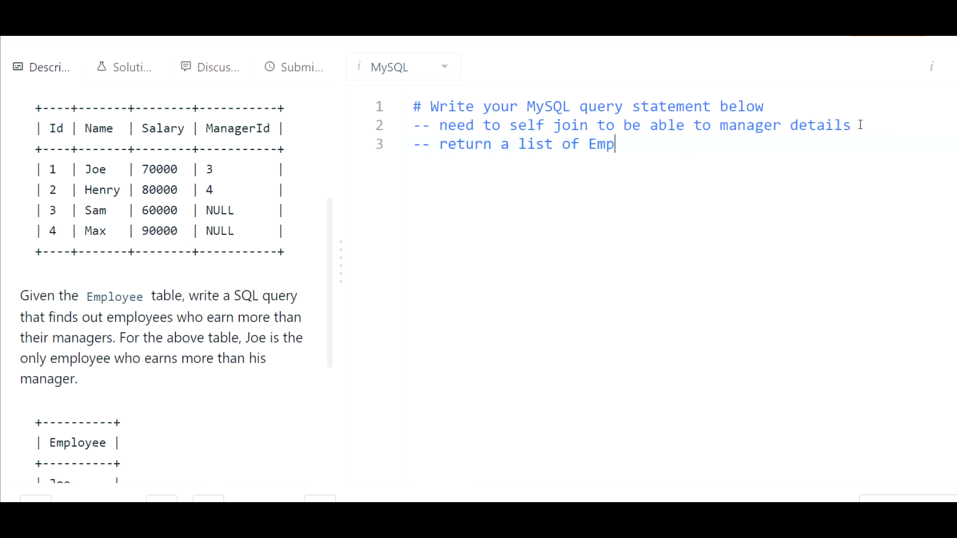
pyautogui.write('loyees')
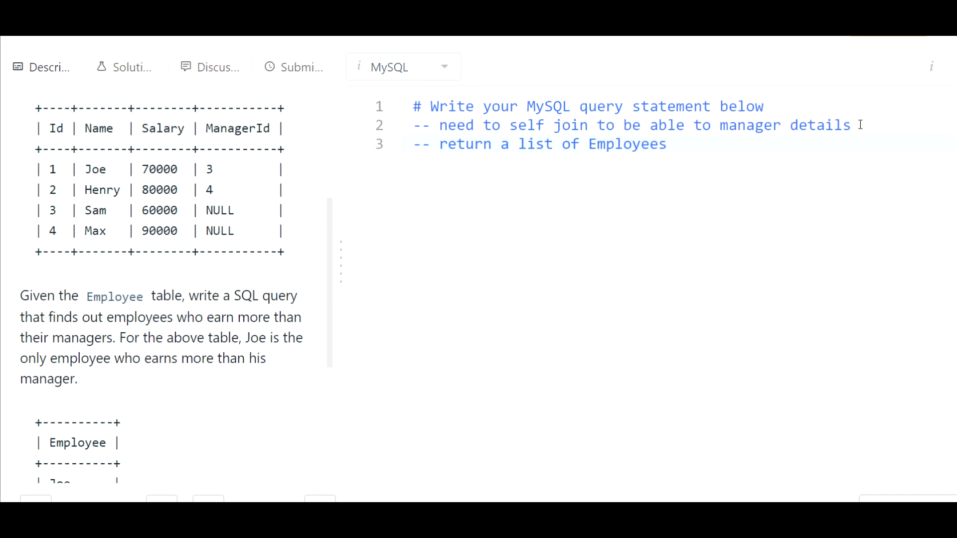
pyautogui.write('where s')
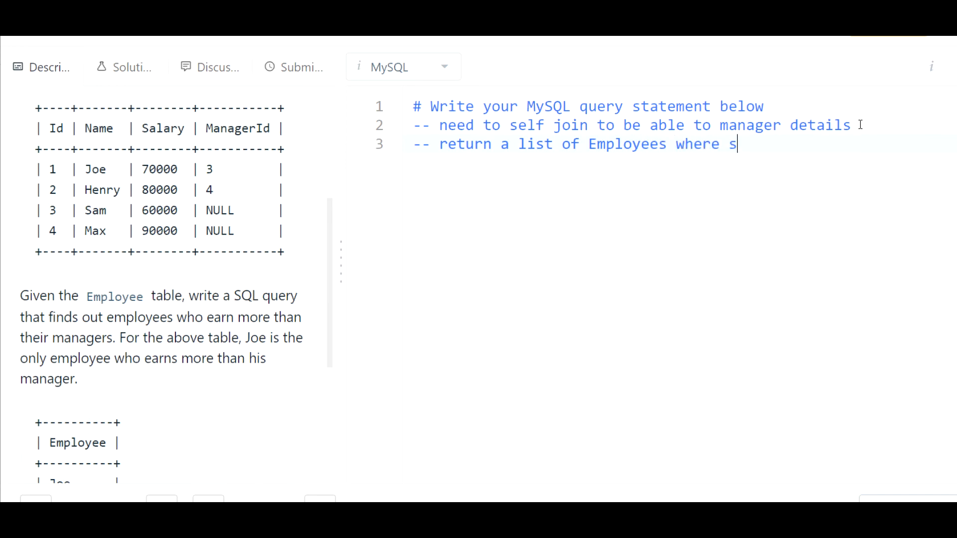
pyautogui.write('emp salae')
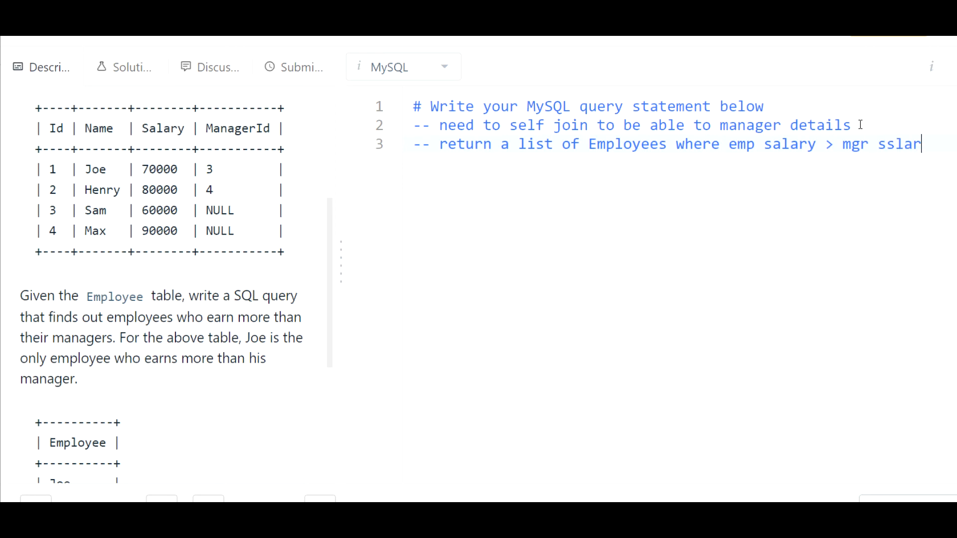
pyautogui.write('salary')
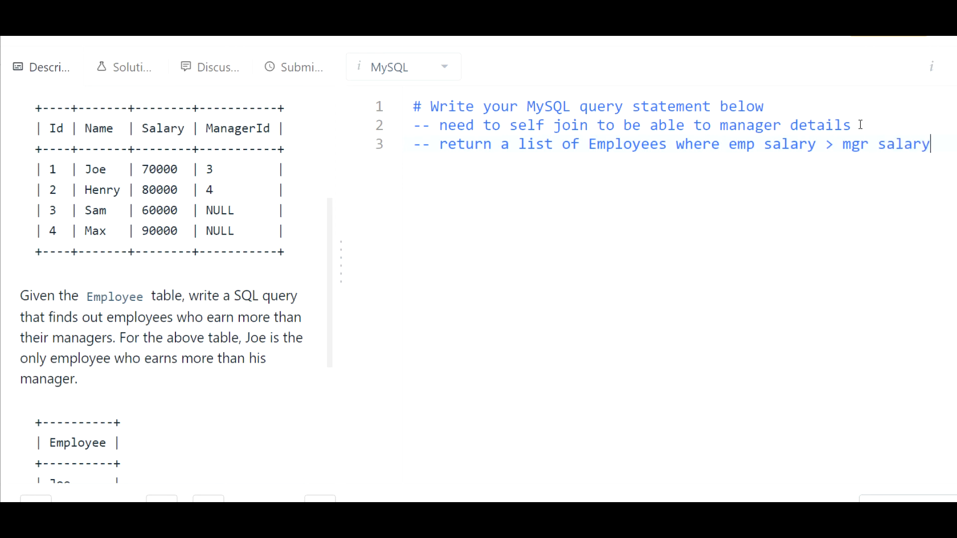
pyautogui.press('Enter')
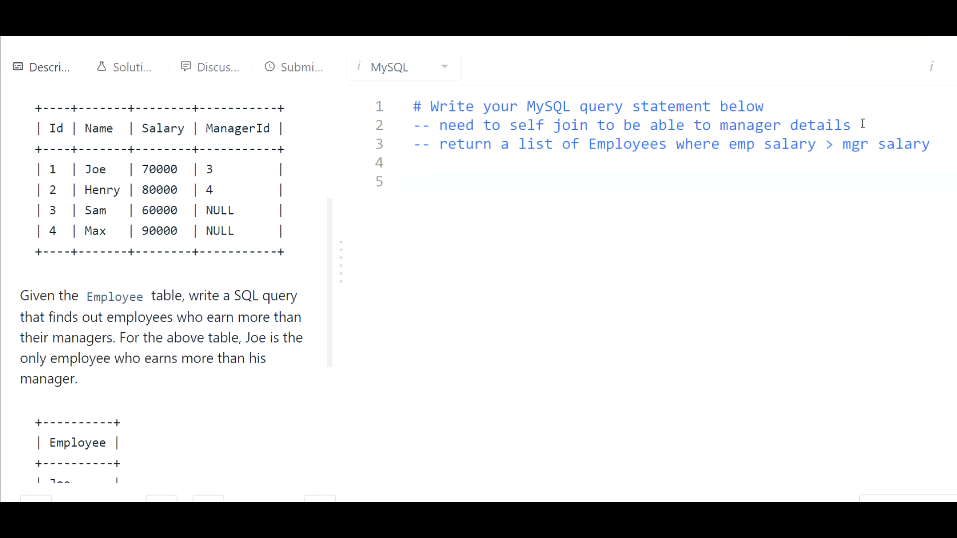
pyautogui.scroll(-3)
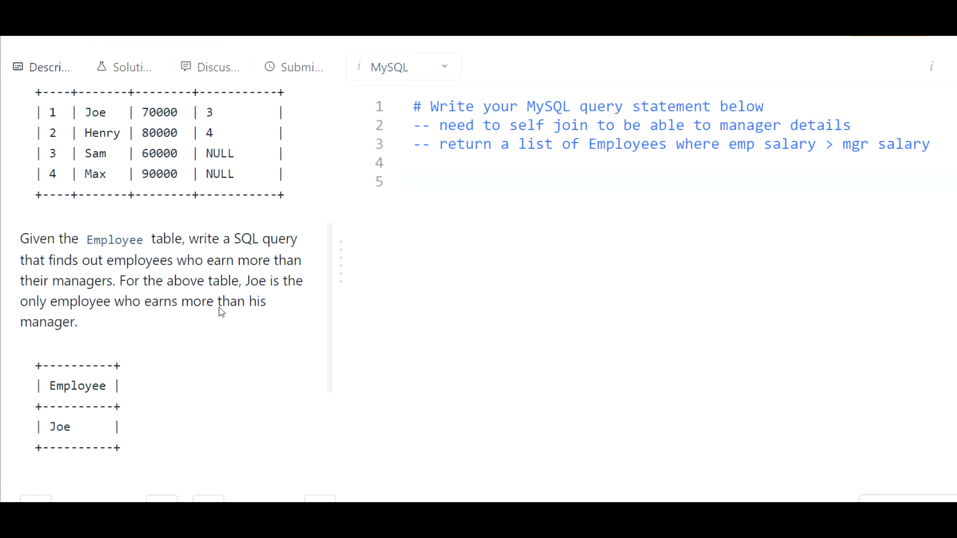
pyautogui.moveTo(124, 285)
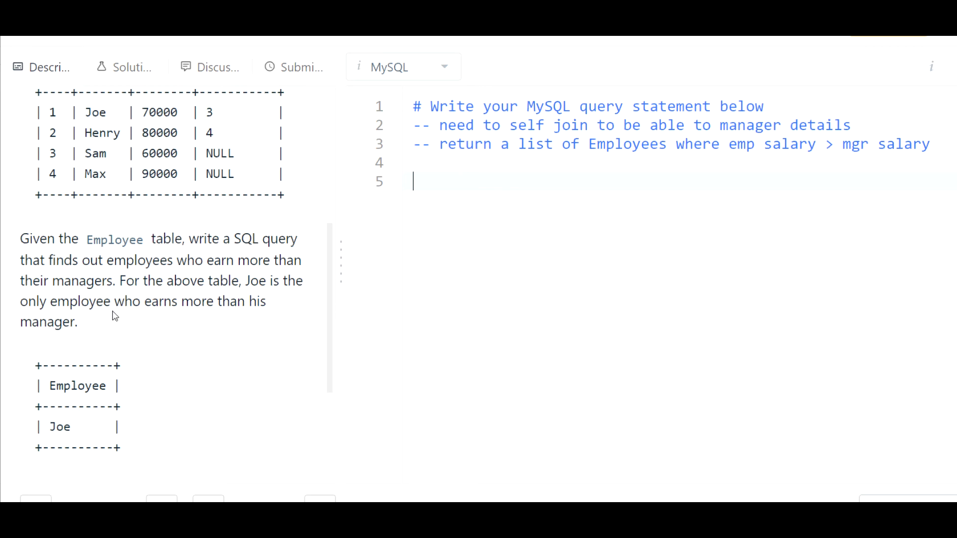
pyautogui.scroll(-3)
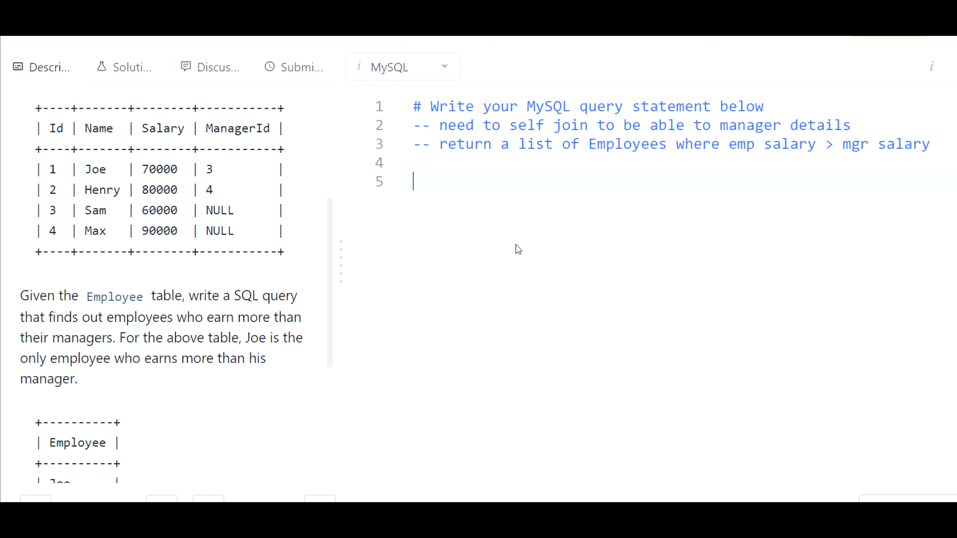
# Write "select e.Name as employee from Employee e" and begin the inner join line.
pyautogui.write('selec')
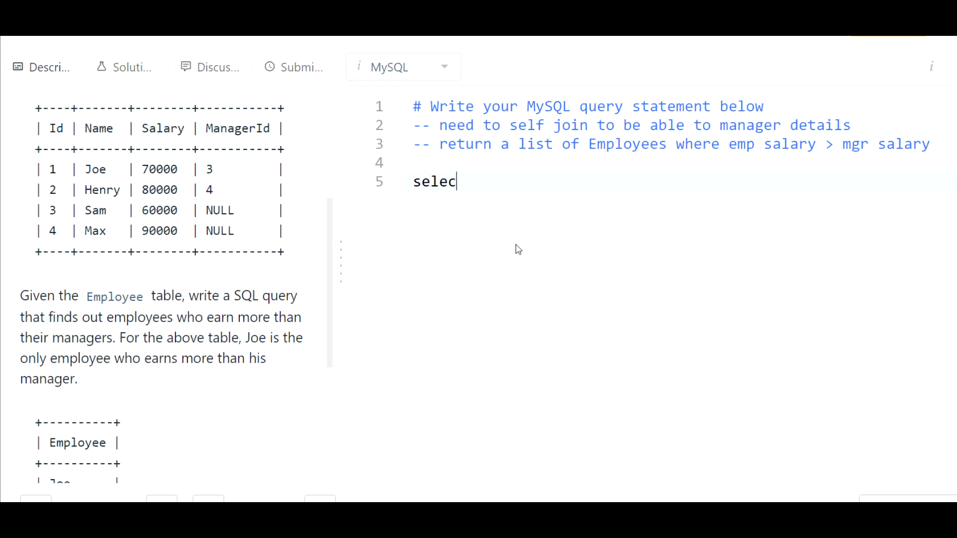
pyautogui.write('t')
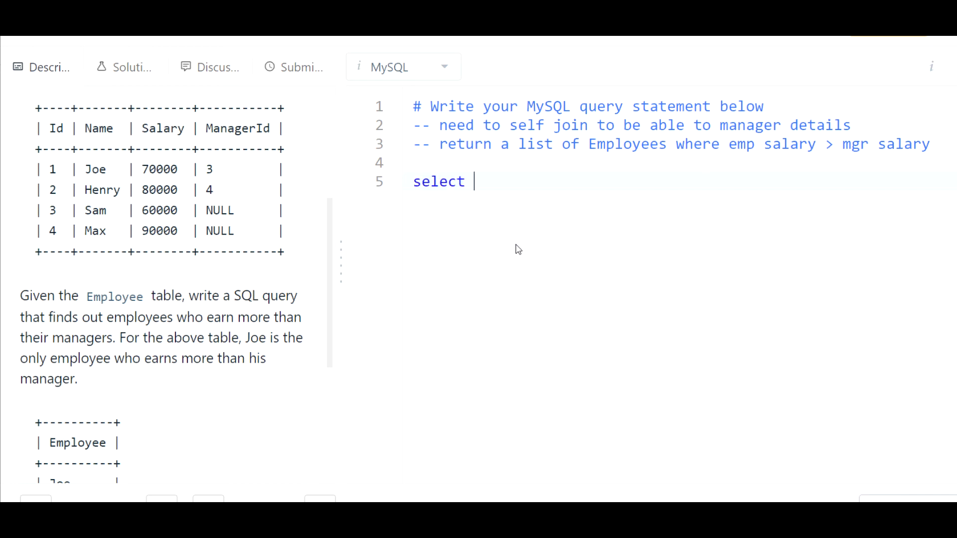
pyautogui.write('Name as')
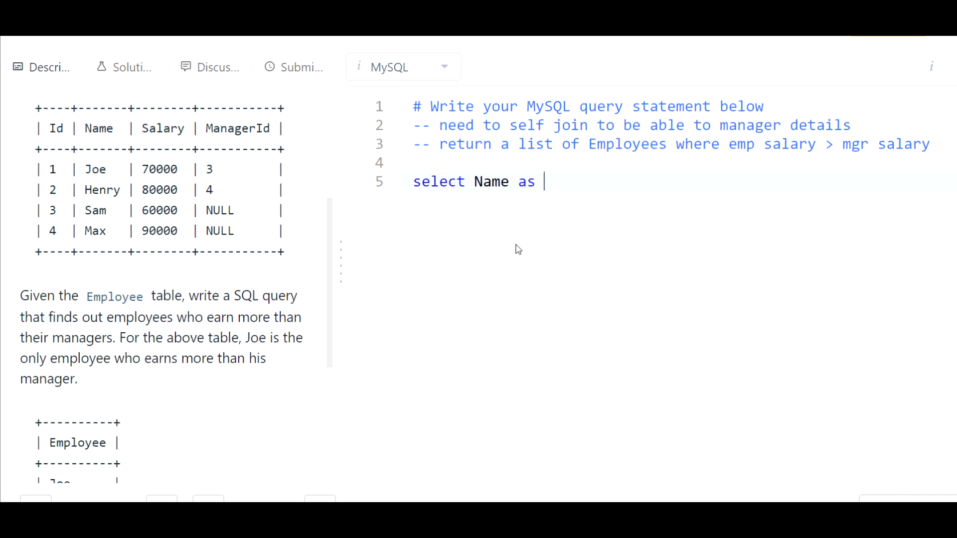
pyautogui.write('employee')
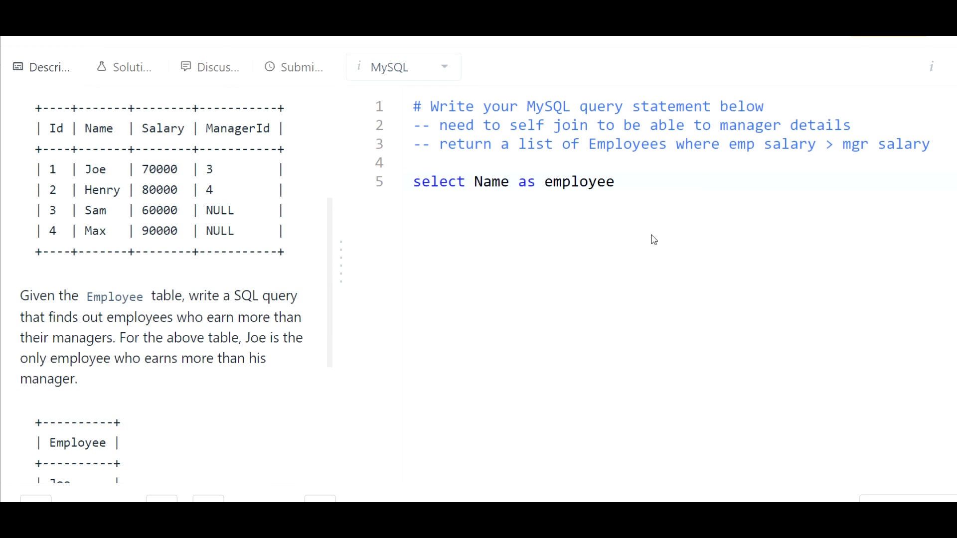
pyautogui.write('e.')
pyautogui.write('from Em')
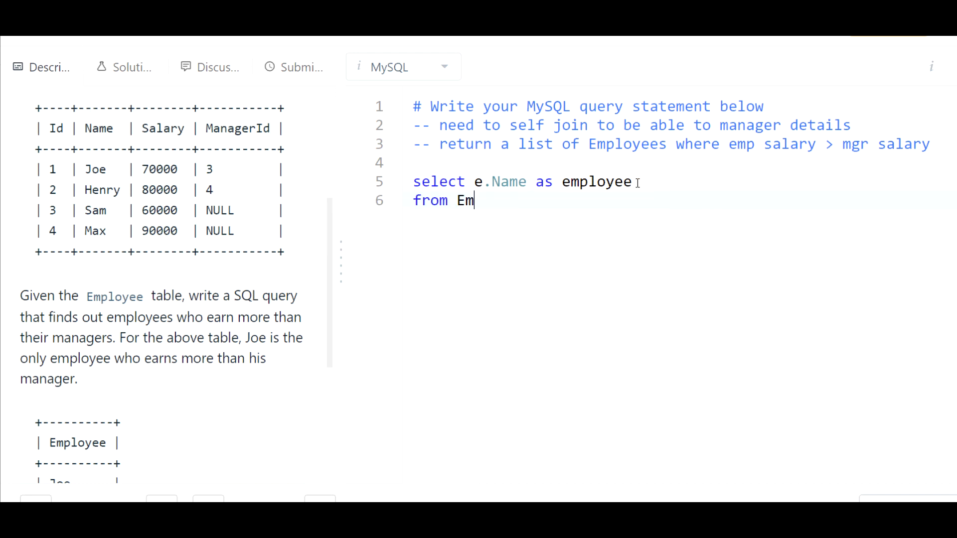
pyautogui.write('ployee e')
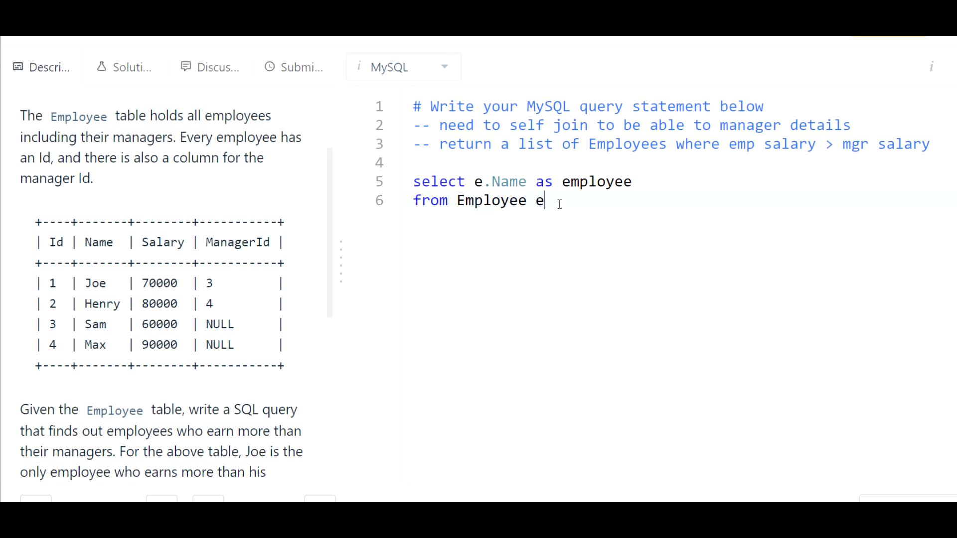
pyautogui.write('inner')
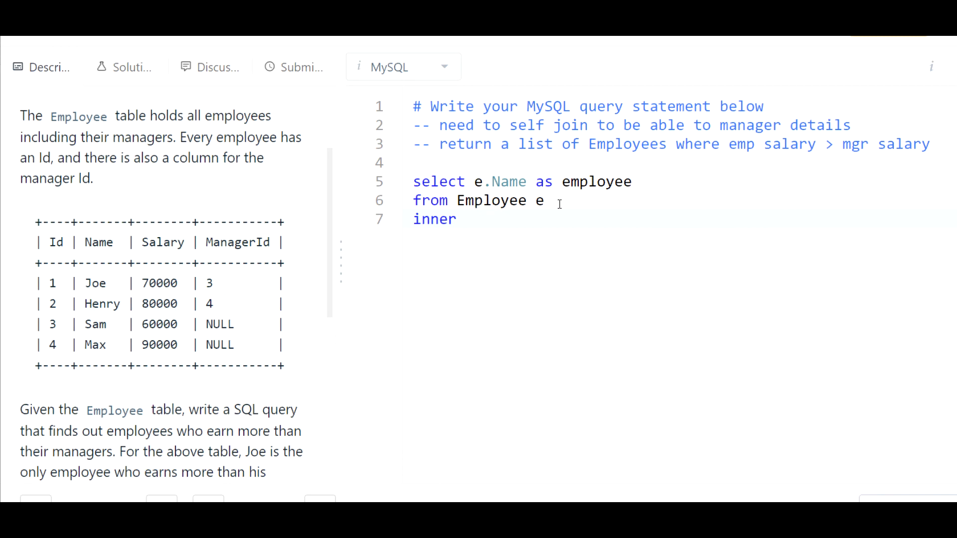
# Complete the line as "inner join Employee m", aliasing the manager side m.
pyautogui.write('join')
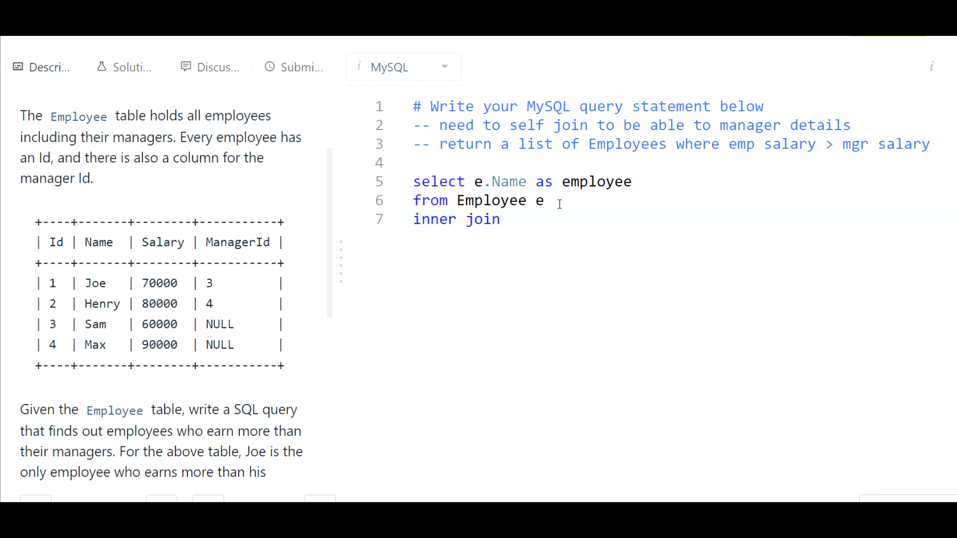
pyautogui.write('Employee')
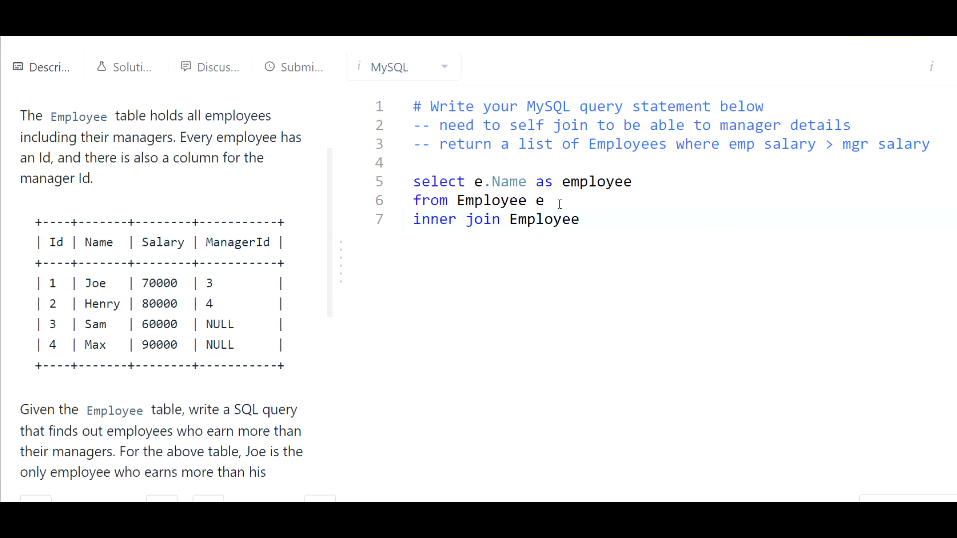
pyautogui.write('m')
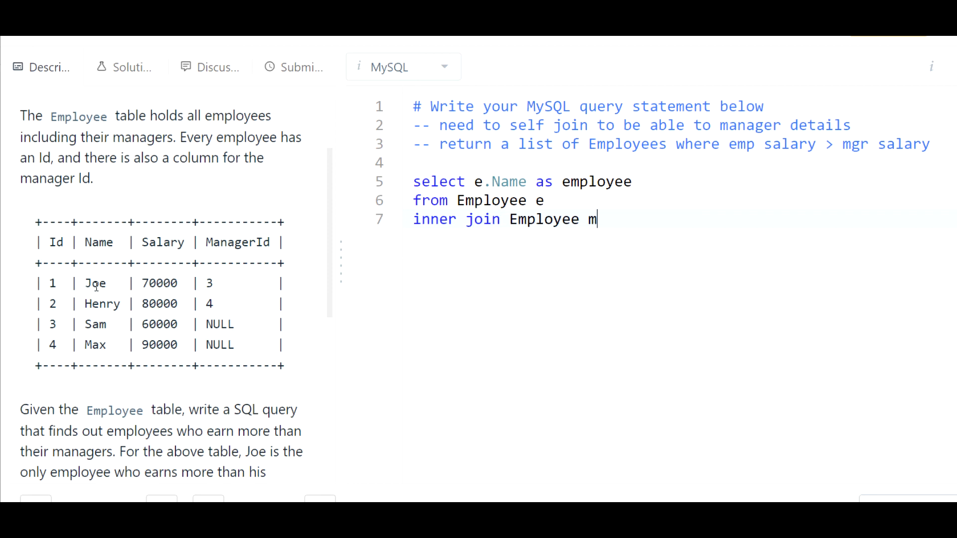
pyautogui.moveTo(495, 281)
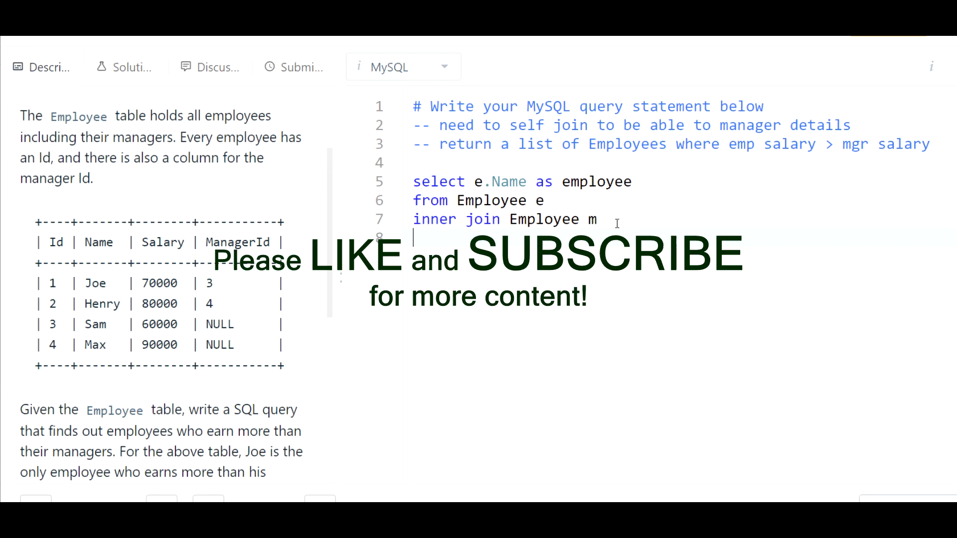
pyautogui.moveTo(512, 280)
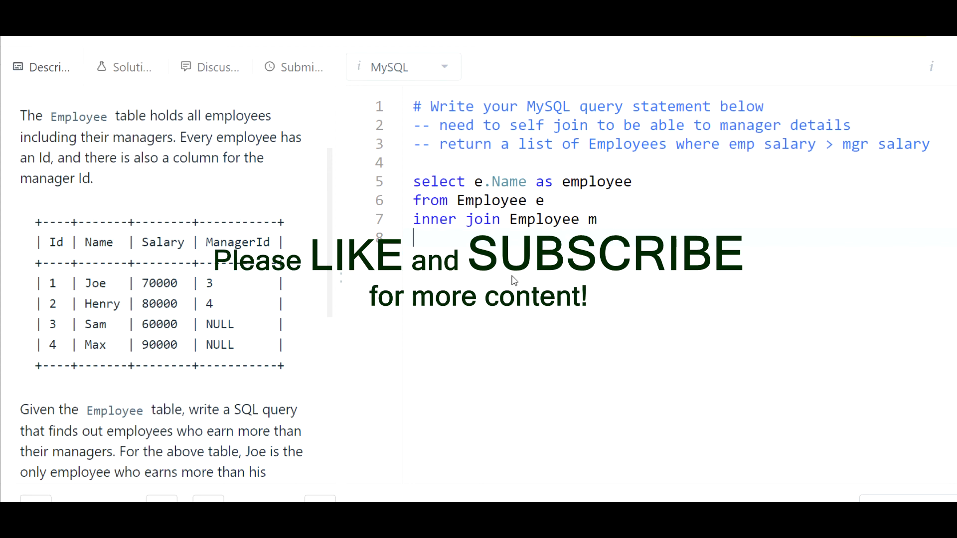
pyautogui.moveTo(586, 263)
pyautogui.write('on')
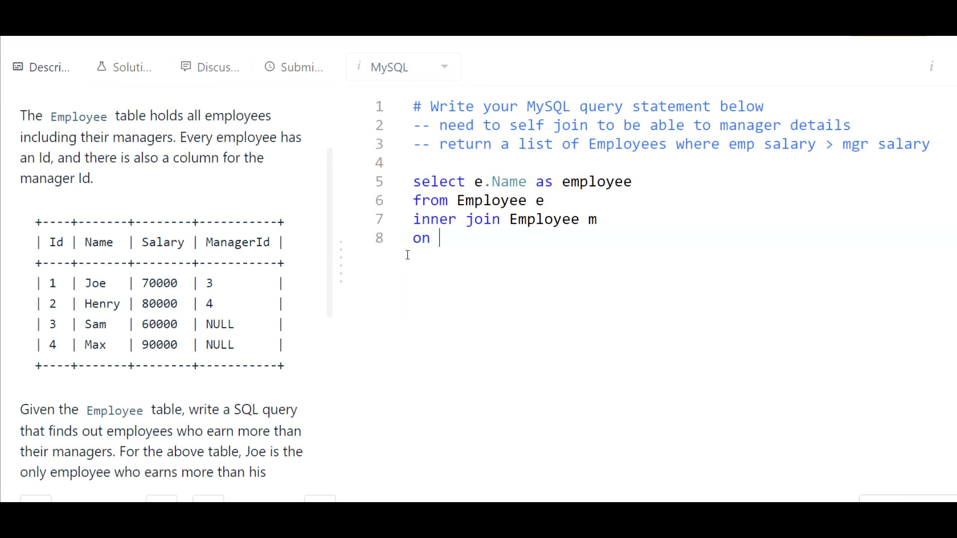
pyautogui.moveTo(579, 196)
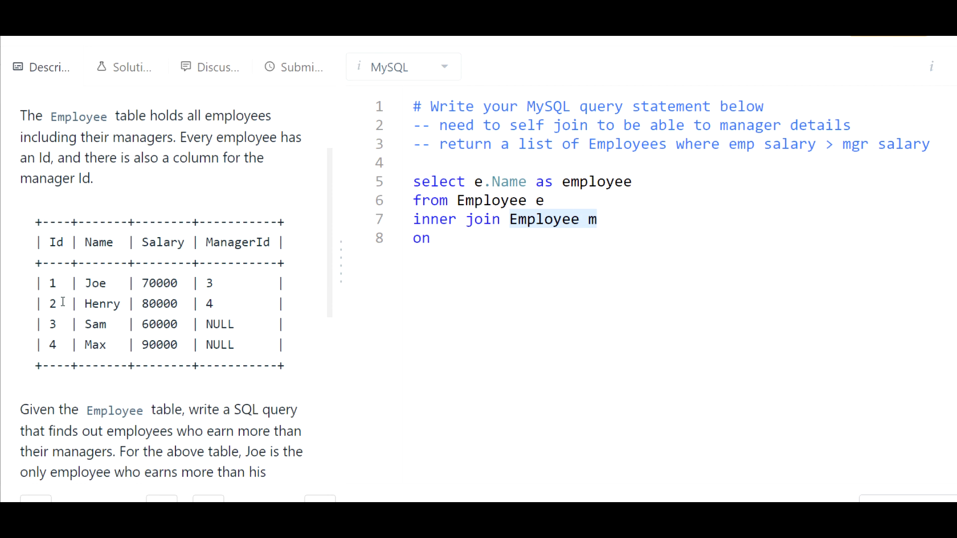
# Write the join condition "on e.ManagerID = m.ID", checking Joe's manager id 3 in the sample.
pyautogui.click(439, 238)
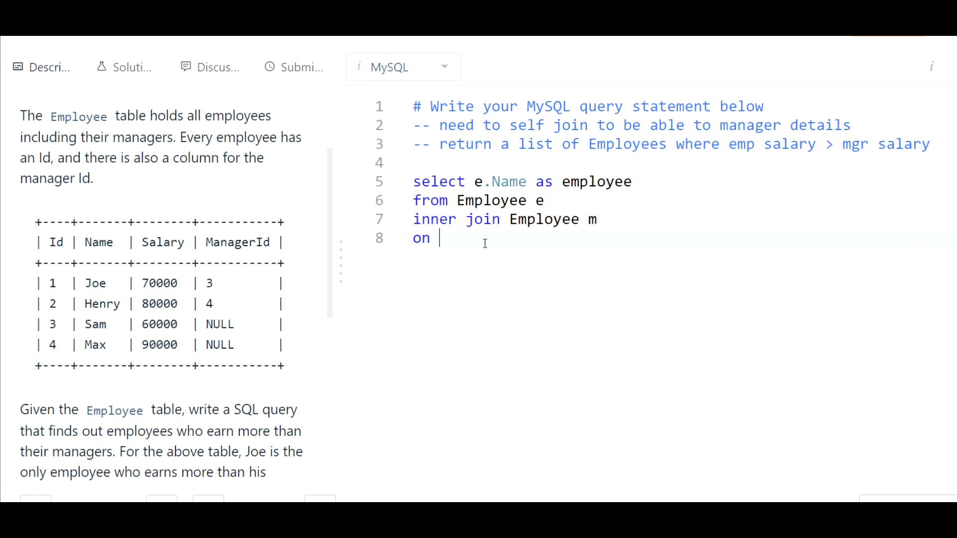
pyautogui.write('e')
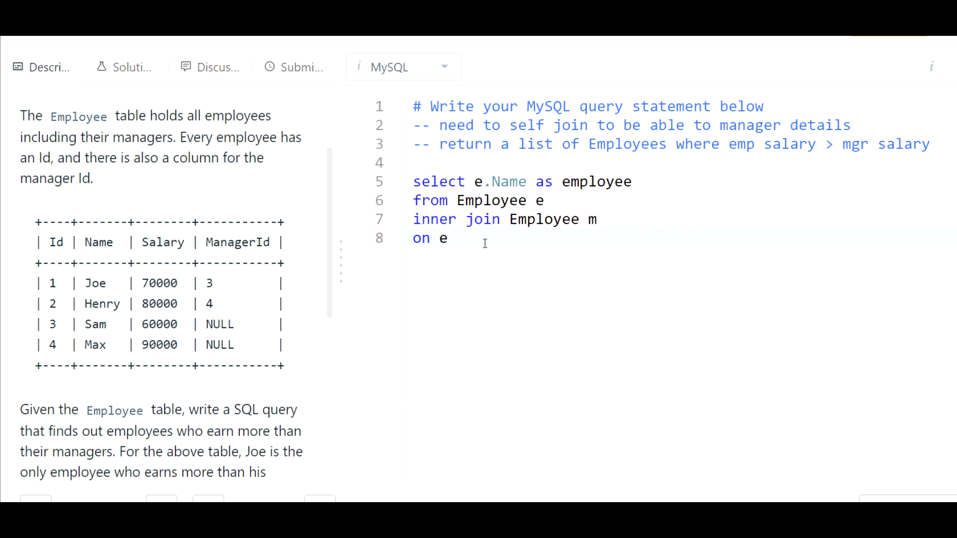
pyautogui.write('.Manager')
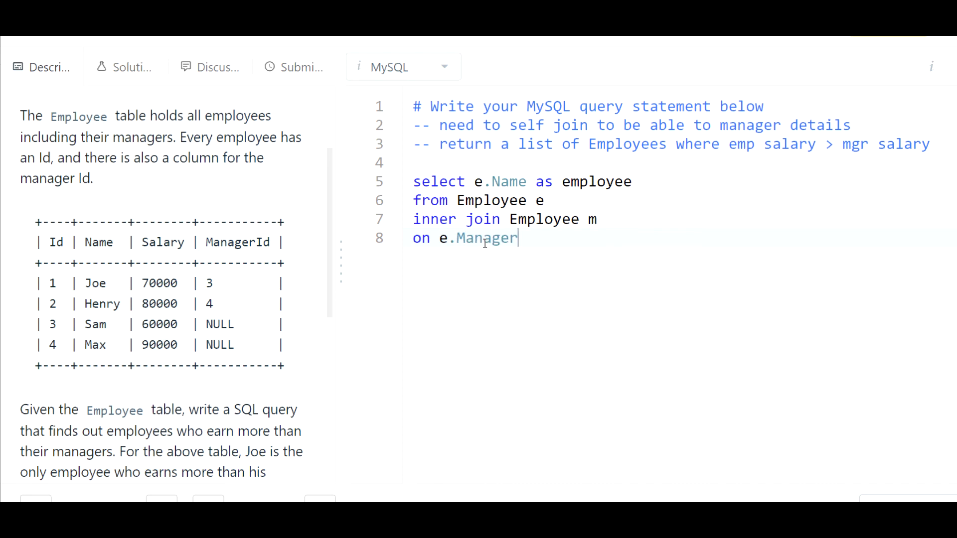
pyautogui.write('ID =')
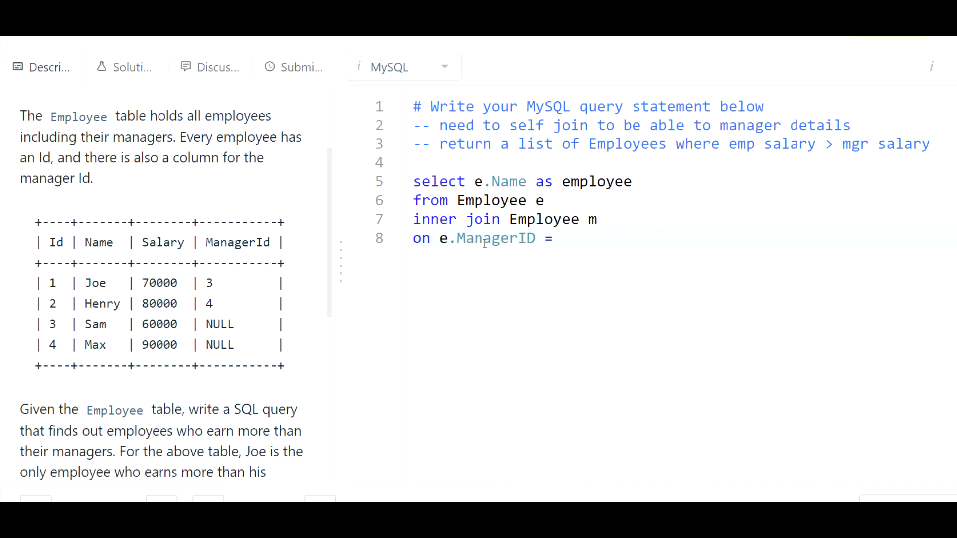
pyautogui.doubleClick(209, 282)
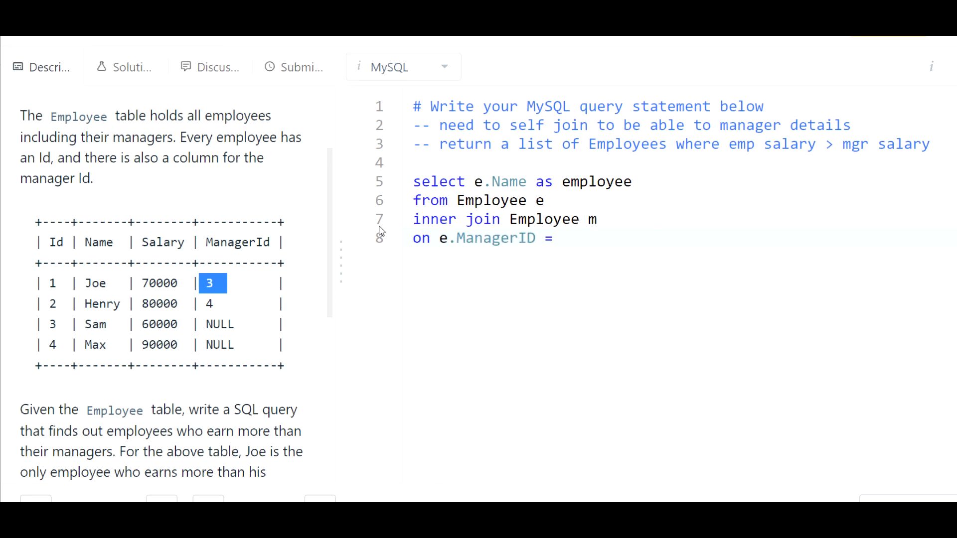
pyautogui.write('m.ID')
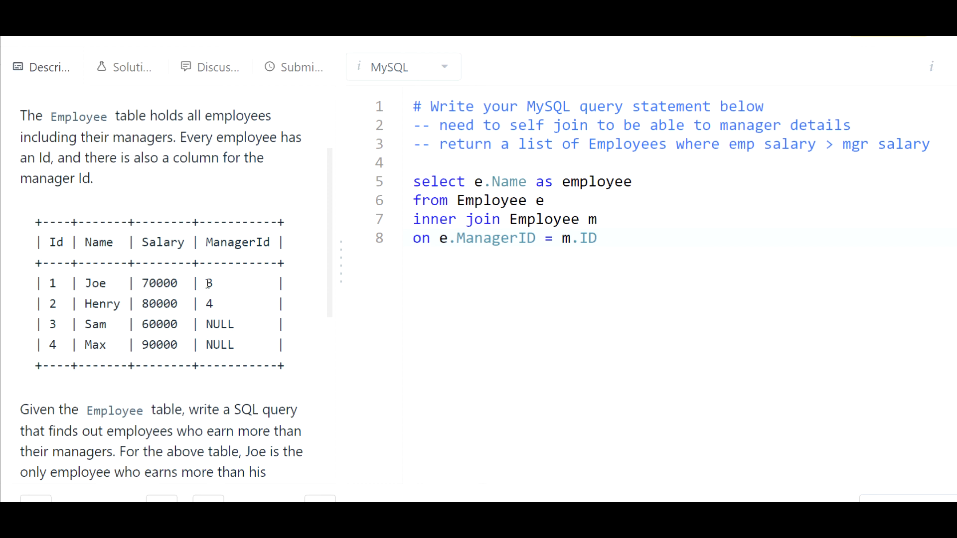
pyautogui.doubleClick(209, 282)
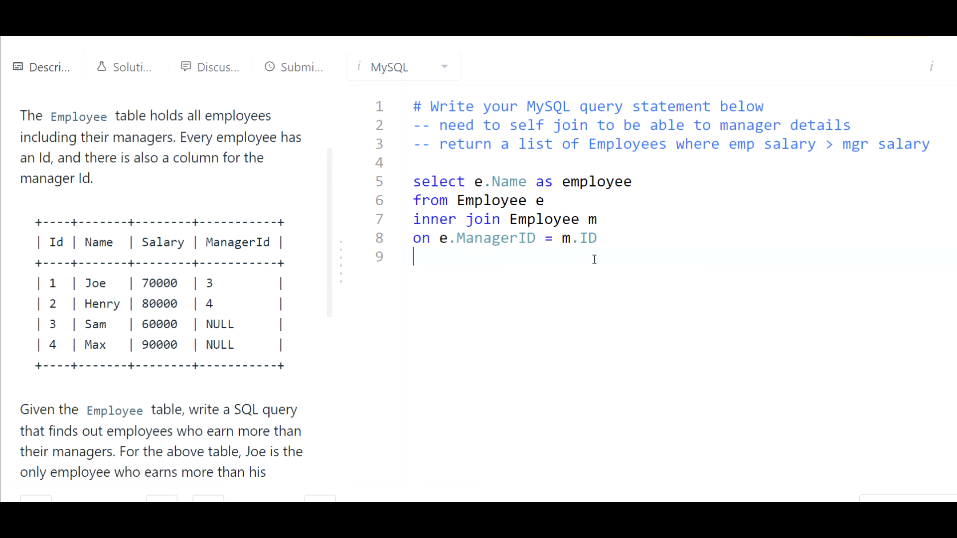
# End the query with "where e.Salary > m.Salary;" so only higher-paid employees remain.
pyautogui.write('where e')
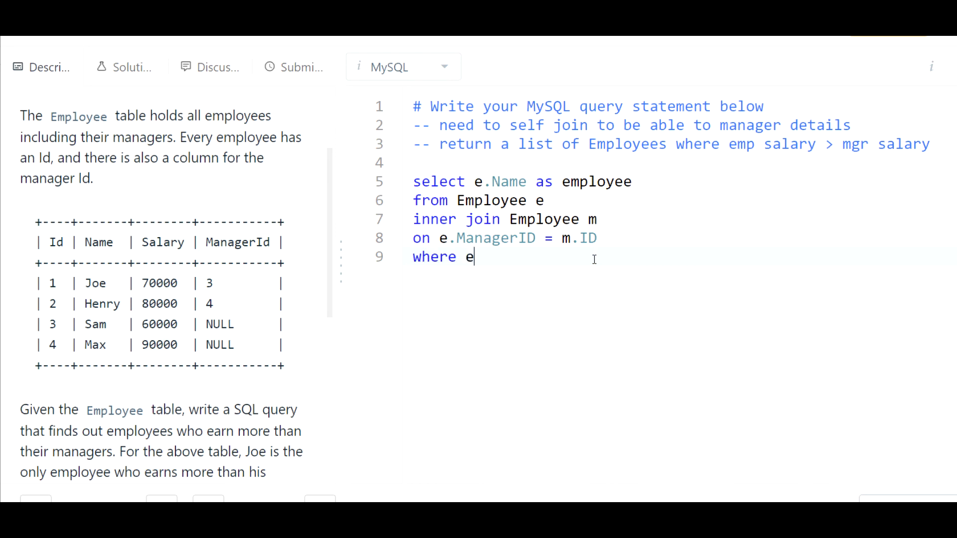
pyautogui.write('.Salary >')
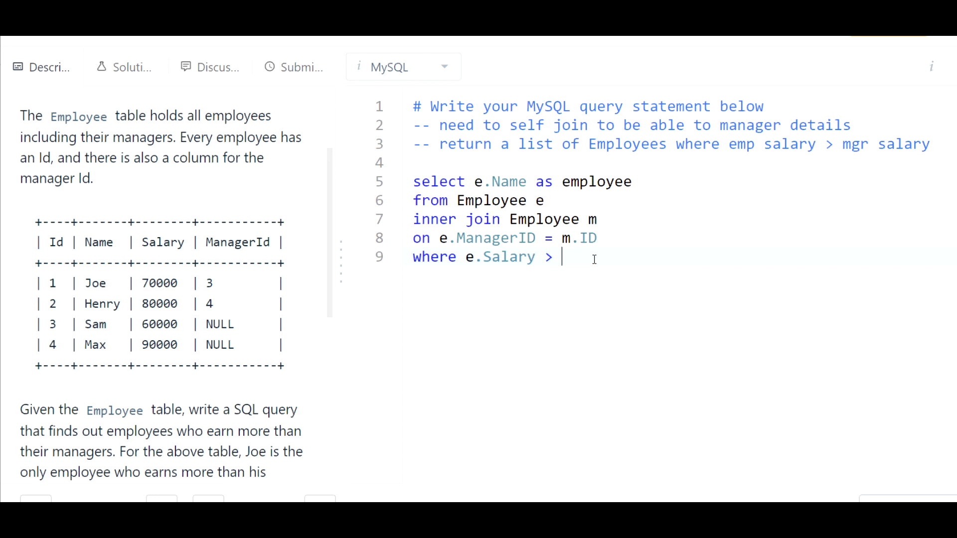
pyautogui.write('m.Sala')
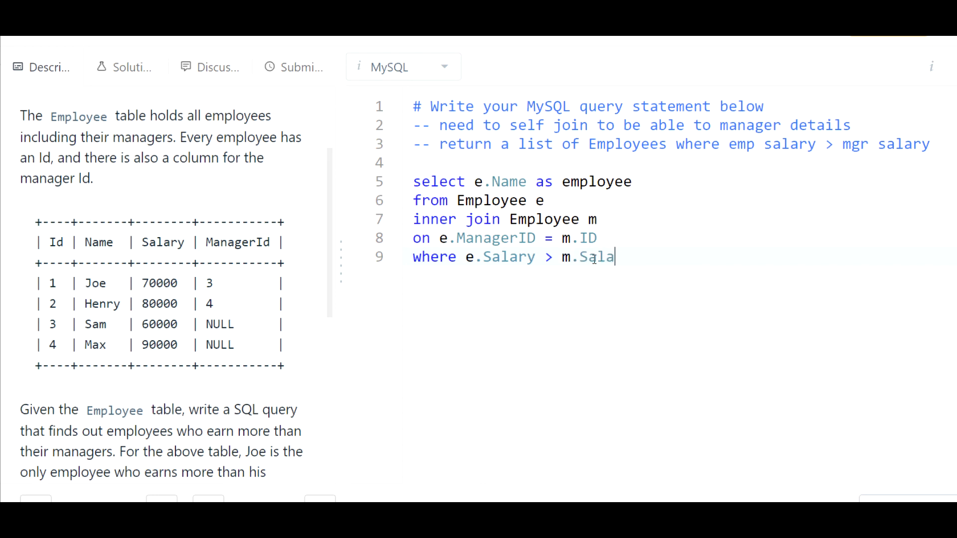
pyautogui.write('ry;')
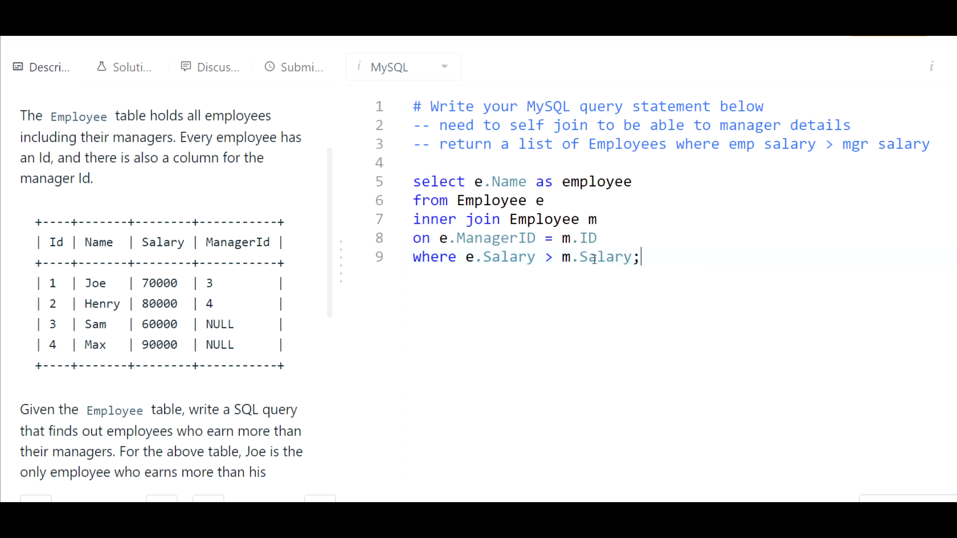
pyautogui.moveTo(869, 445)
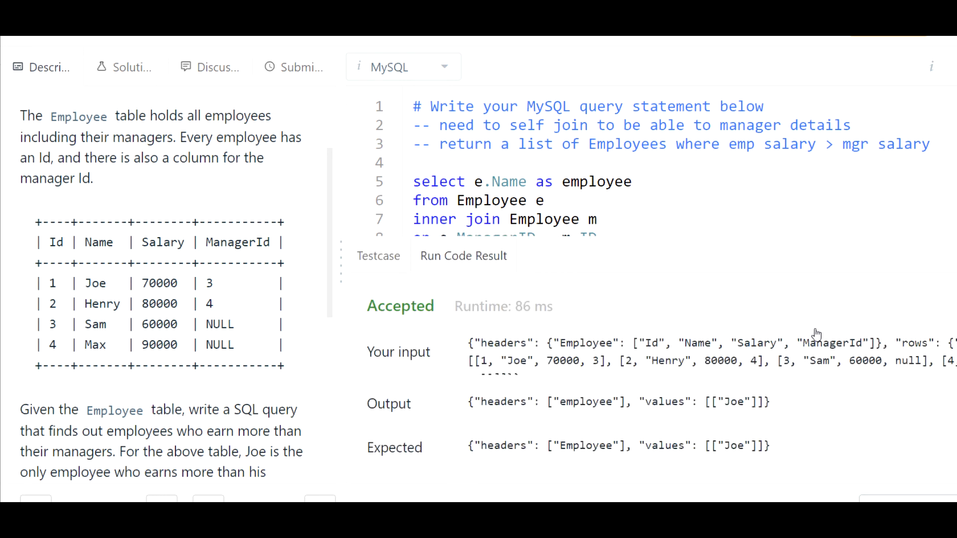
# Submit the query and review the Success result: 321 ms runtime, 0B memory.
pyautogui.click(300, 67)
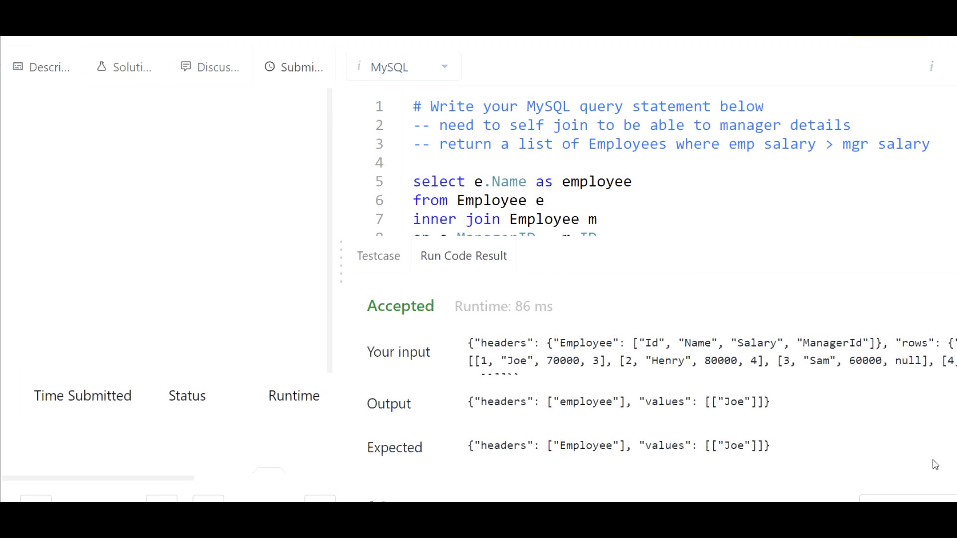
pyautogui.click(600, 220)
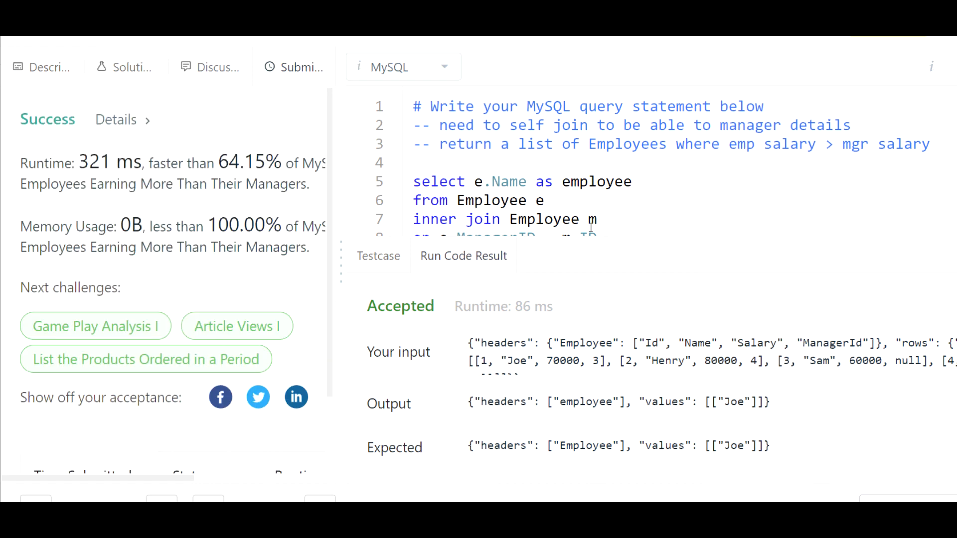
pyautogui.scroll(-3)
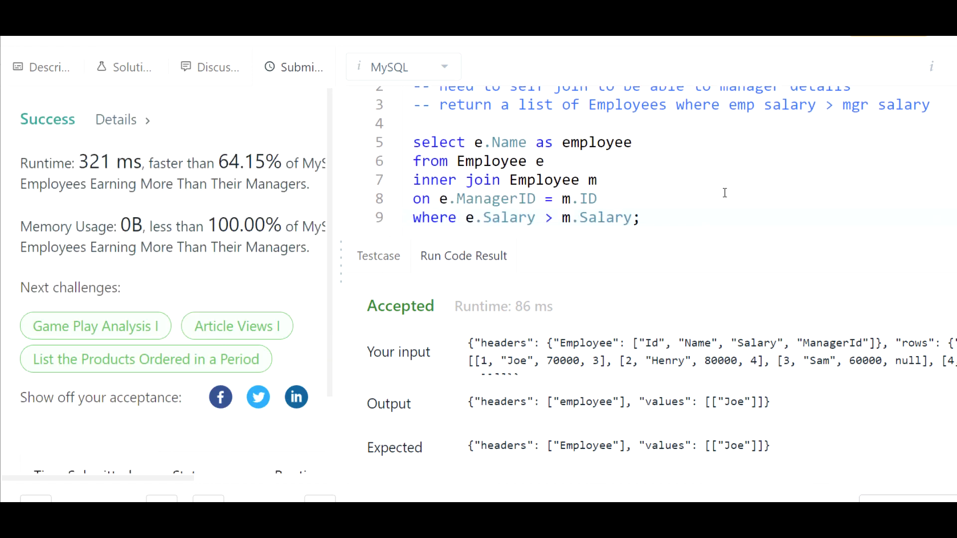
pyautogui.moveTo(687, 212)
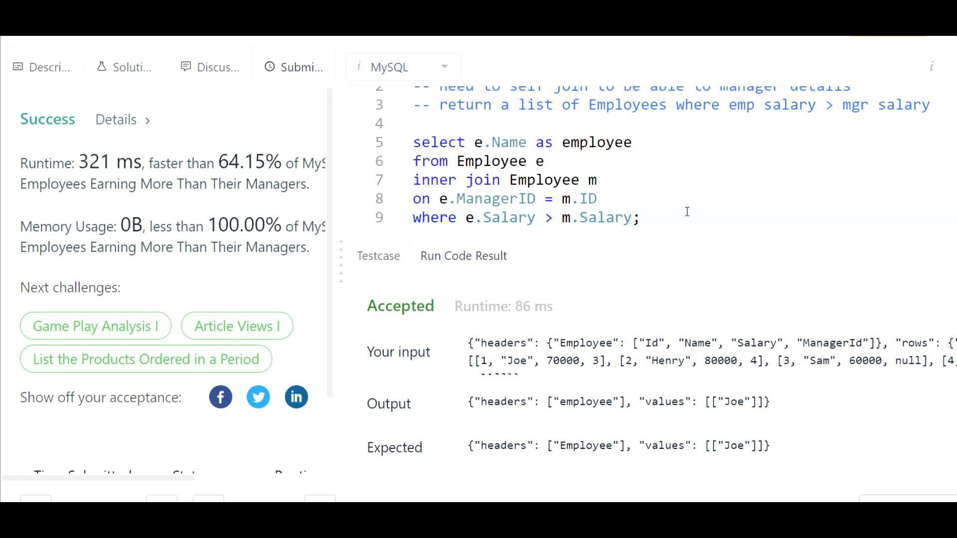